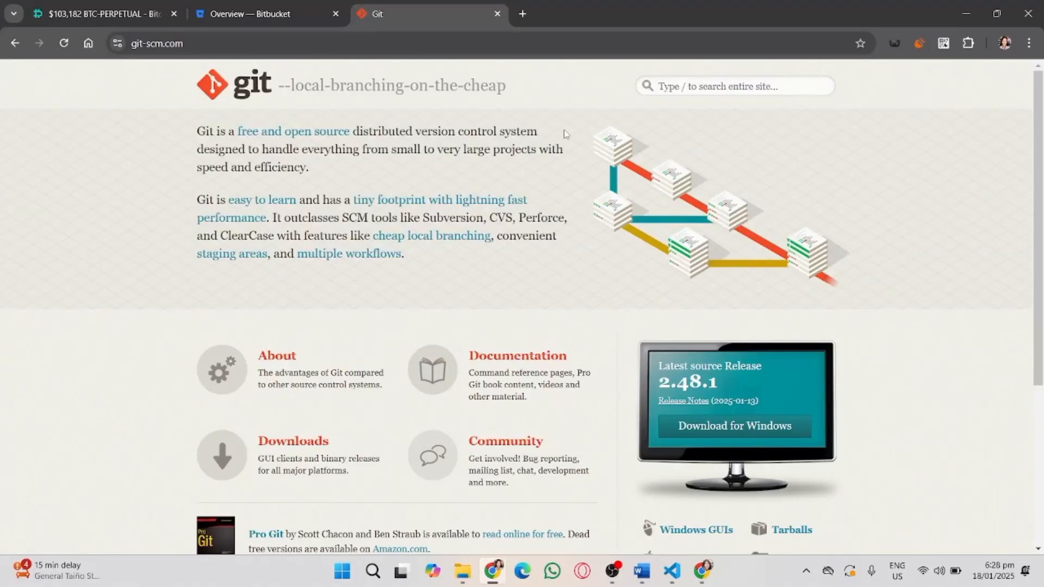
mouse_move(574, 156)
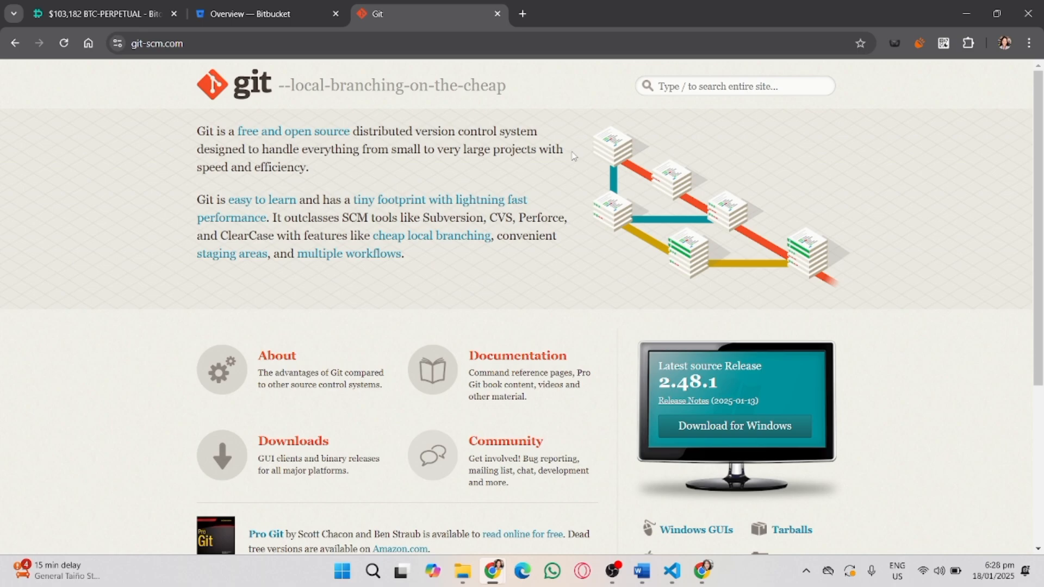
mouse_move(367, 250)
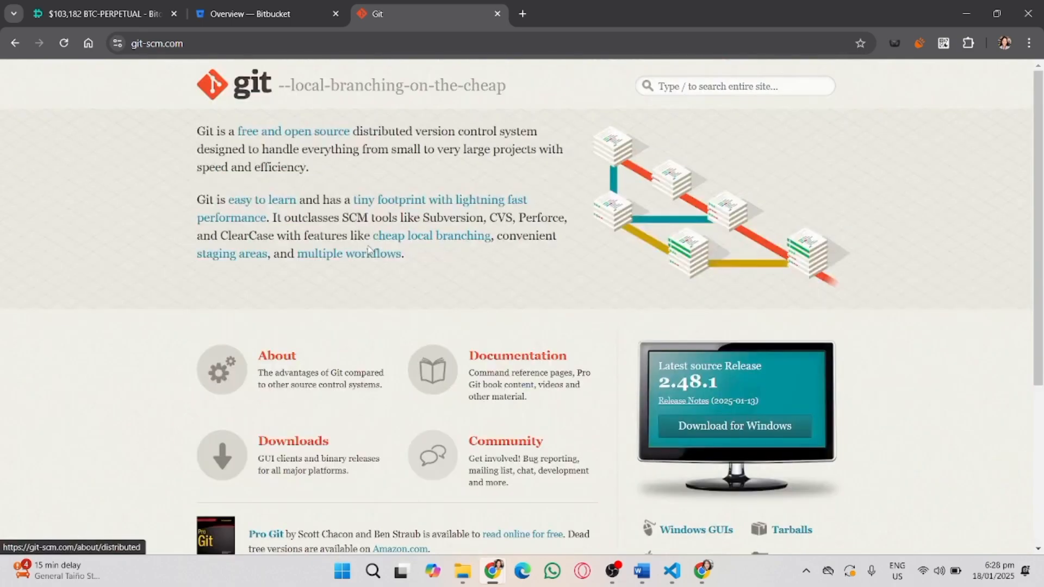
mouse_move(317, 81)
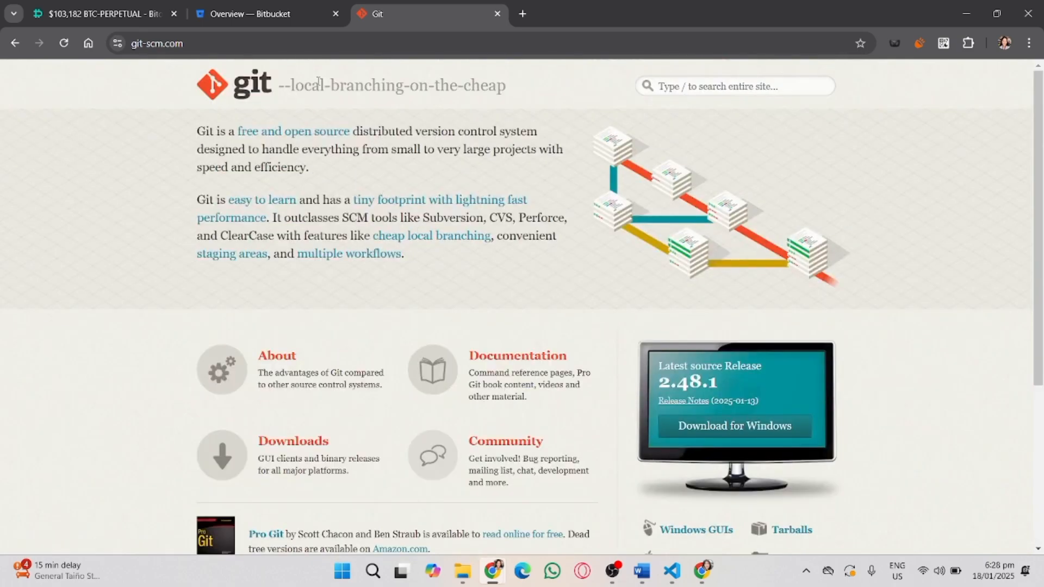
mouse_move(502, 370)
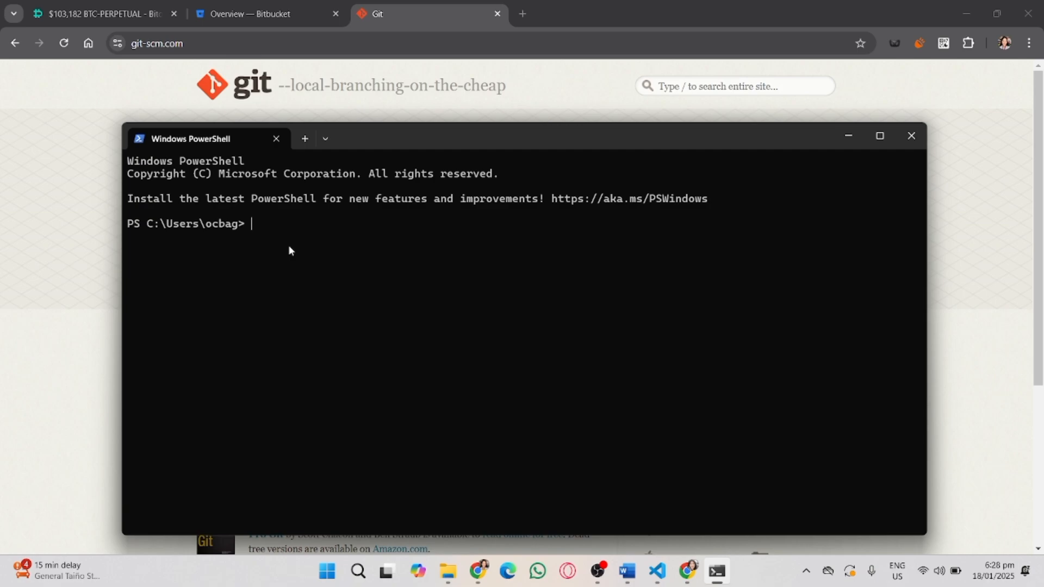
Run git --version in PowerShell, confirming git version 2.47.1.windows.2
text(git --version)
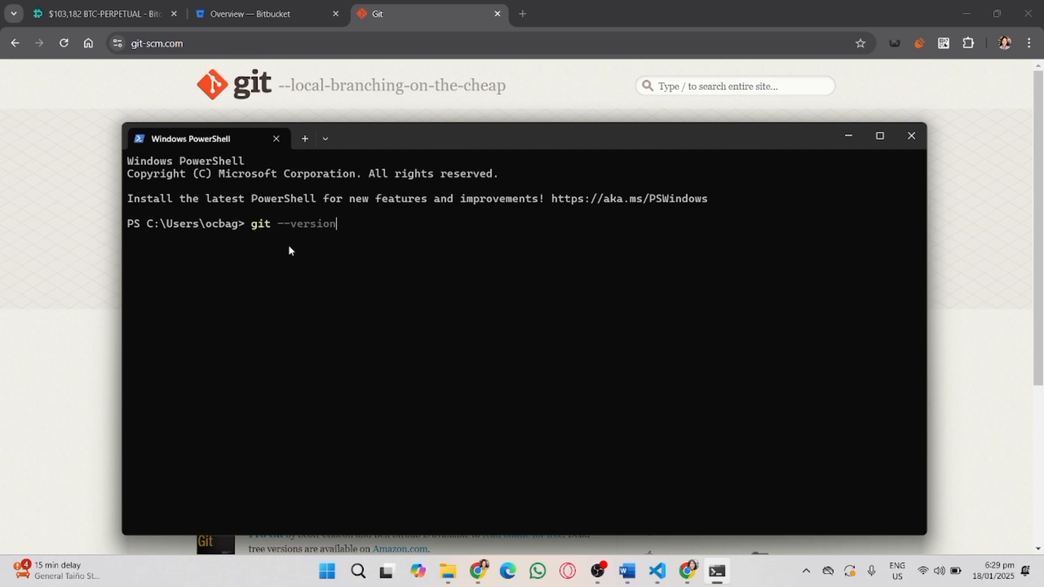
key(Return)
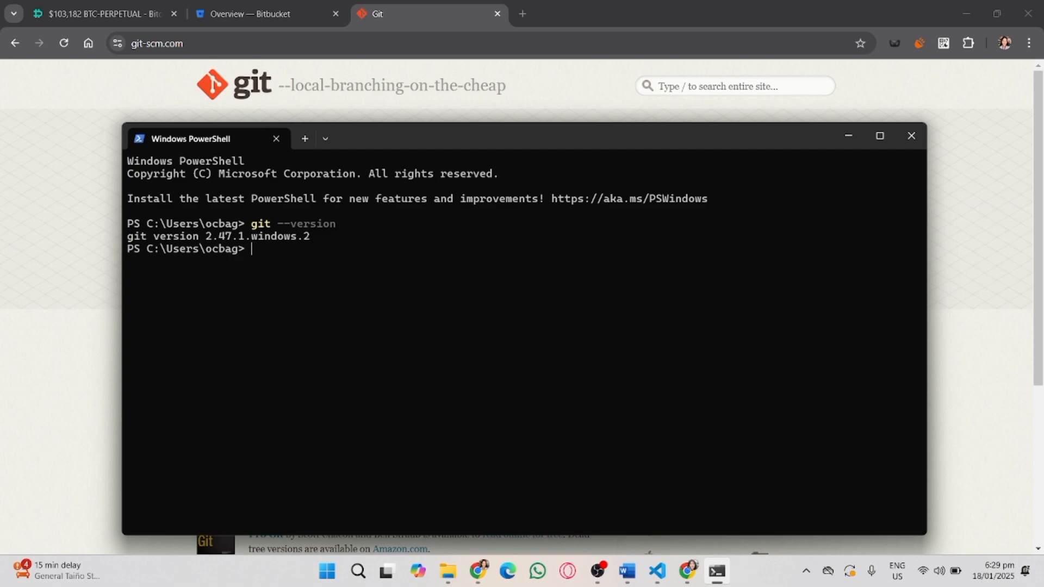
mouse_move(280, 262)
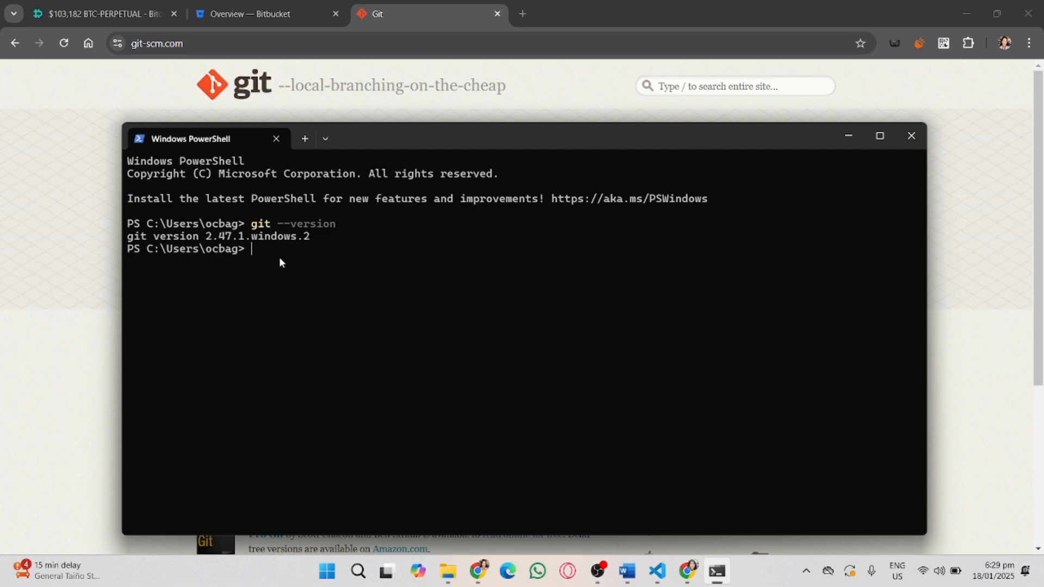
mouse_move(554, 412)
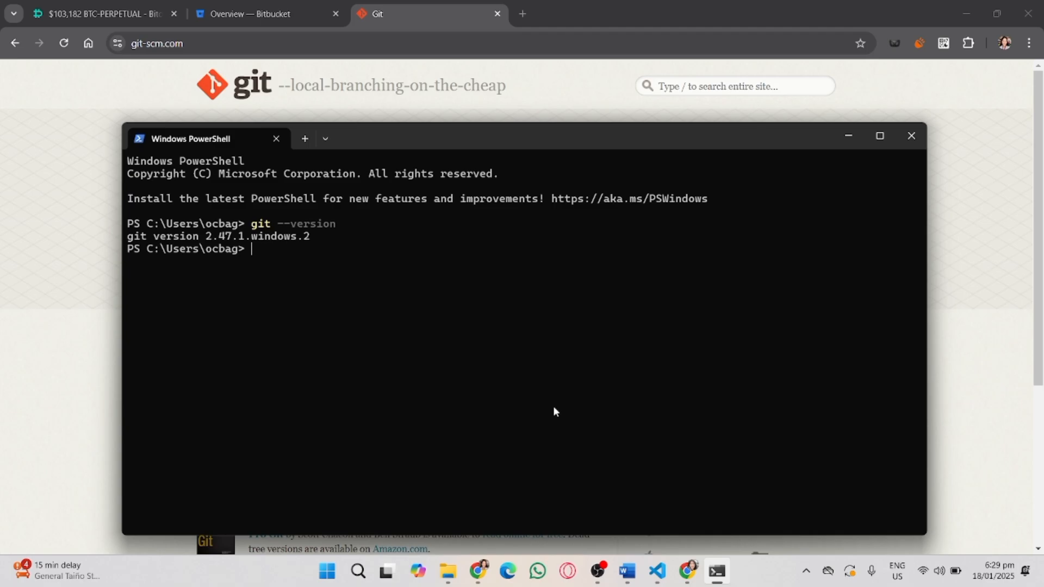
click(267, 13)
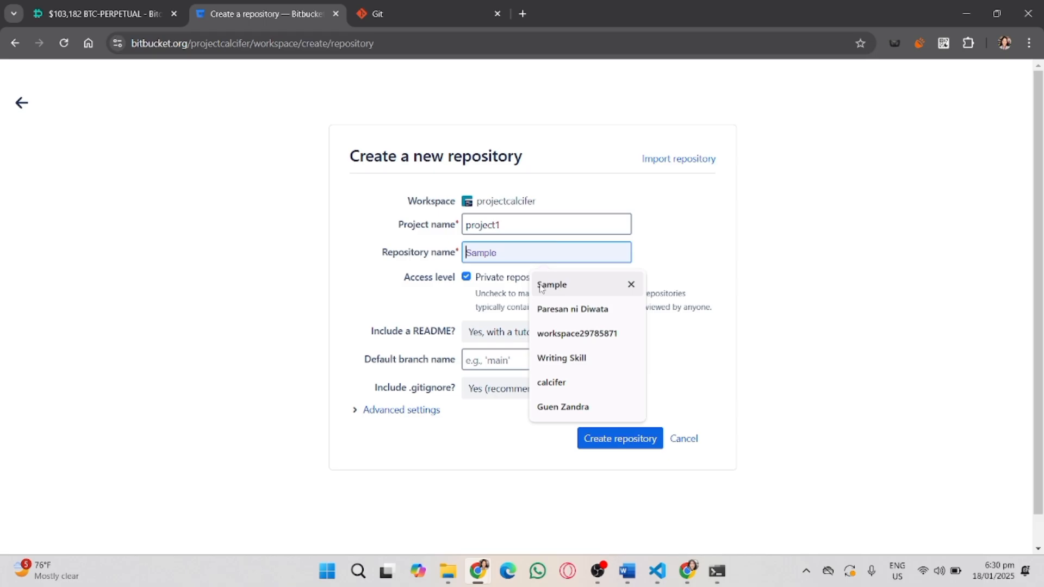
Create the private Sample repository in project1 with .gitignore and README.md
click(619, 438)
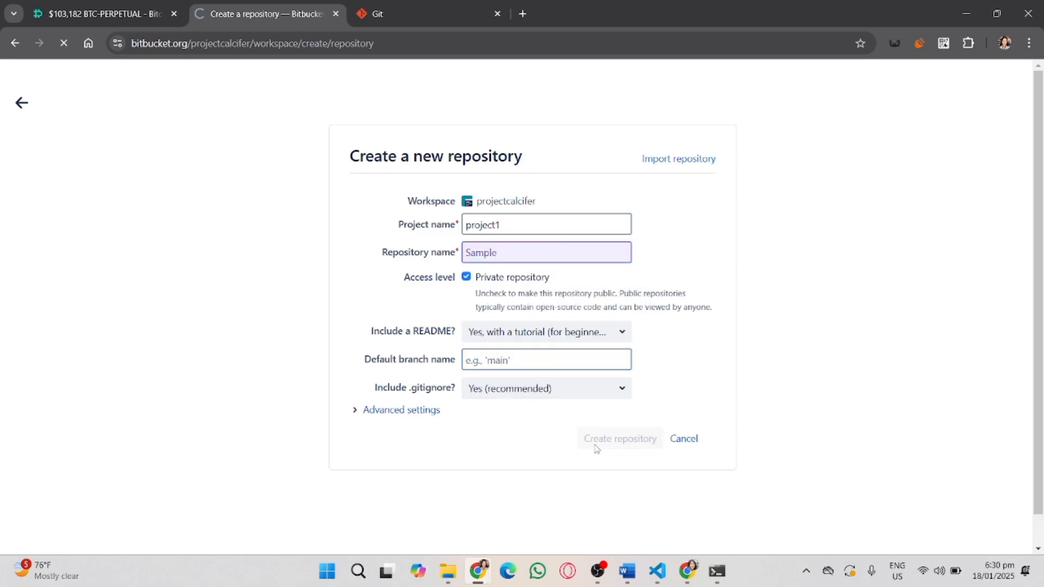
click(619, 439)
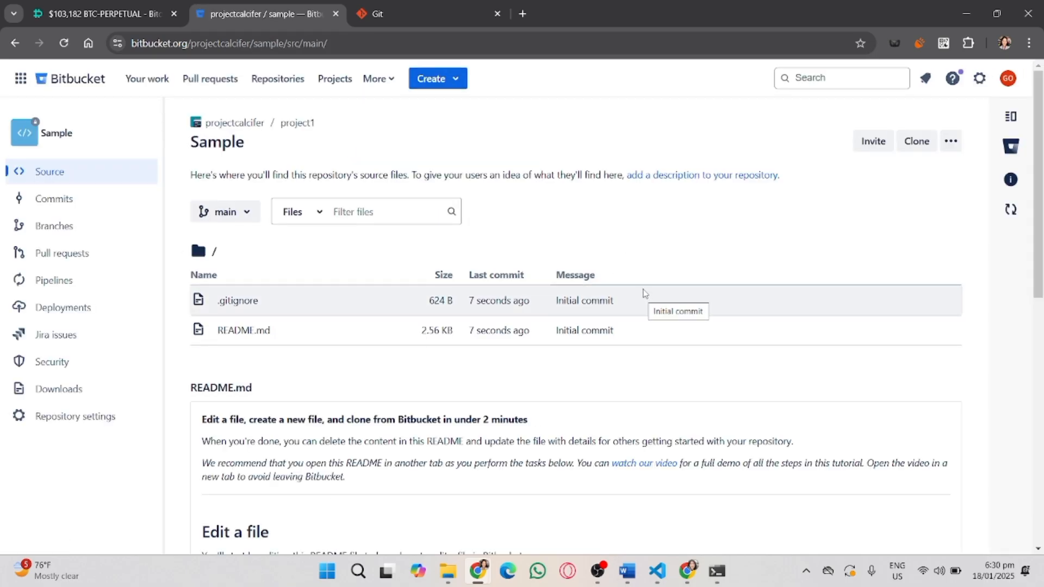
Start a new VS Code terminal and enter cd path/to/your/folder as a placeholder
click(656, 576)
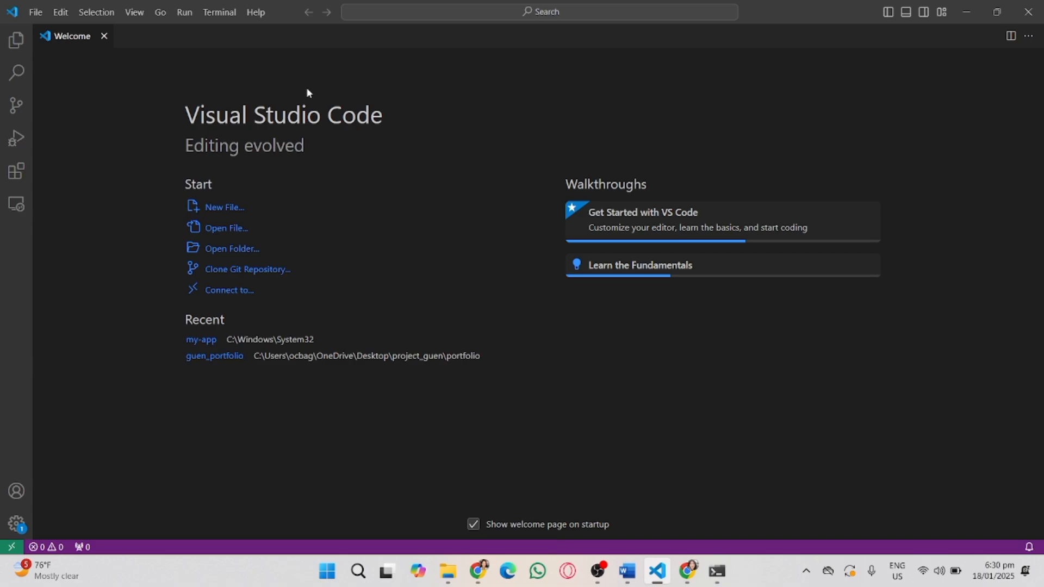
mouse_move(219, 12)
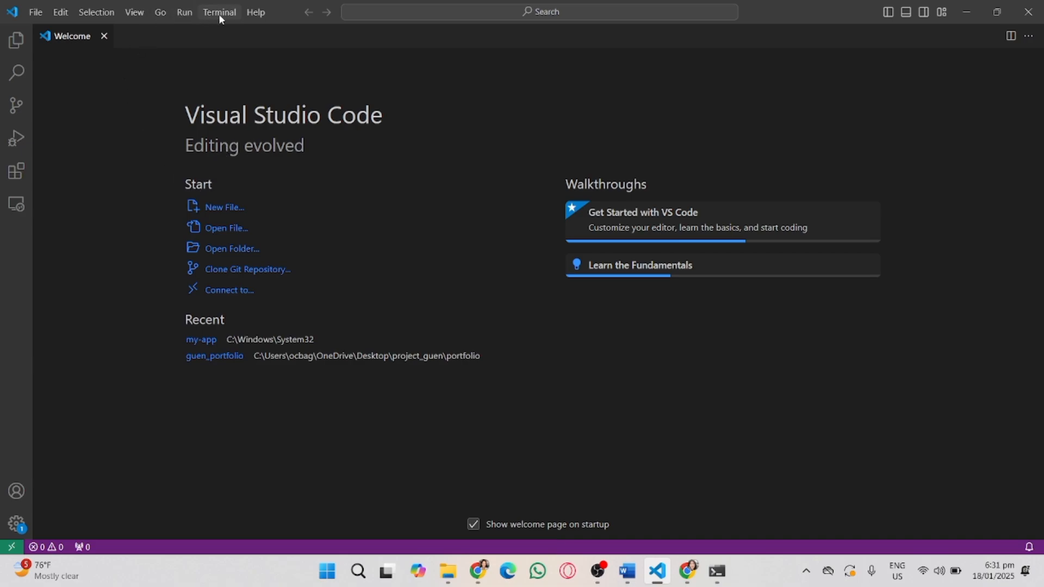
click(219, 12)
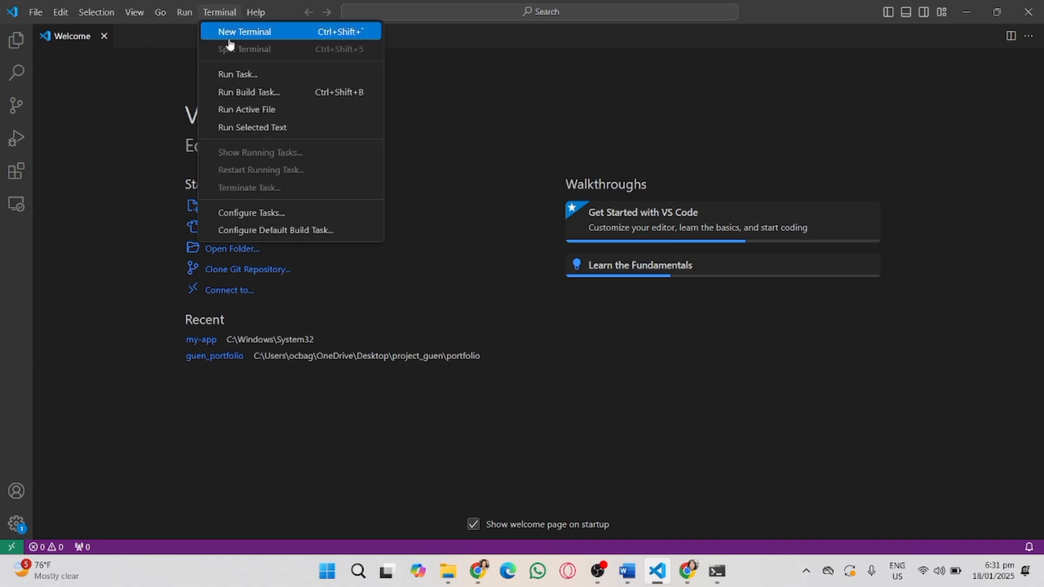
click(244, 32)
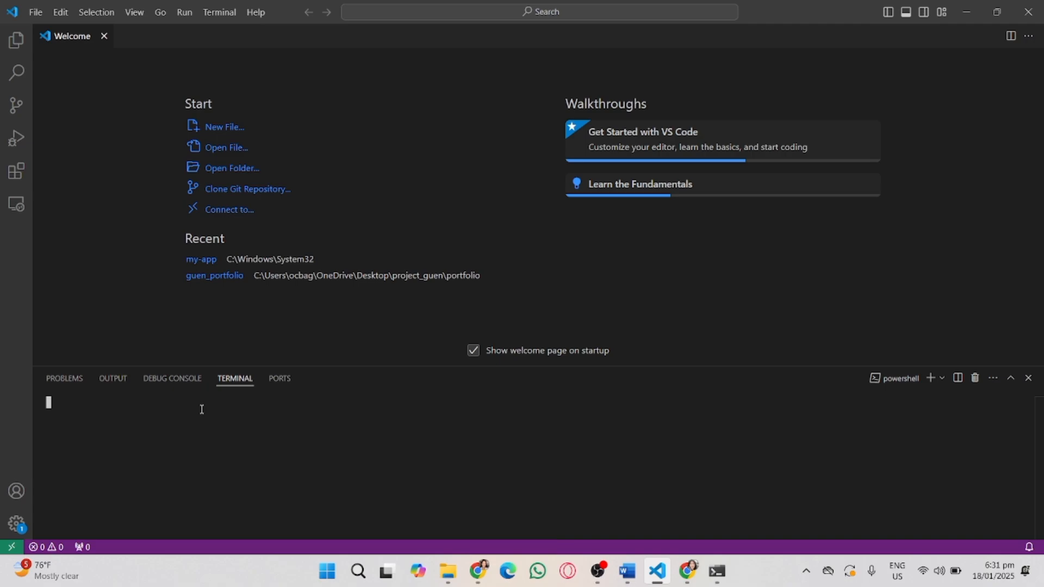
text(cd path/to/your/folder)
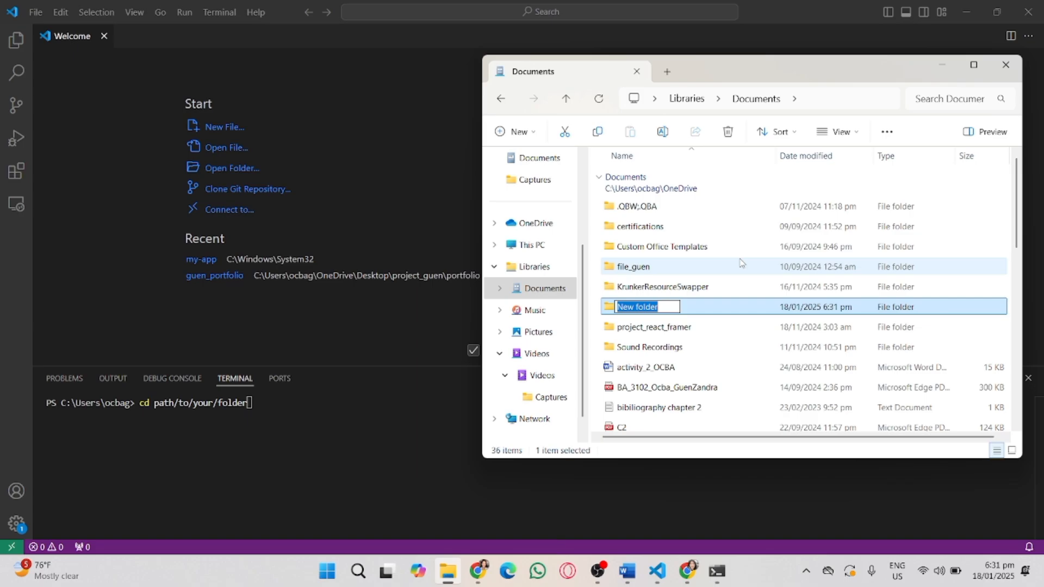
Name the new Documents folder projeccalcifer, enter it and grab its full path
text(projeccalcifer)
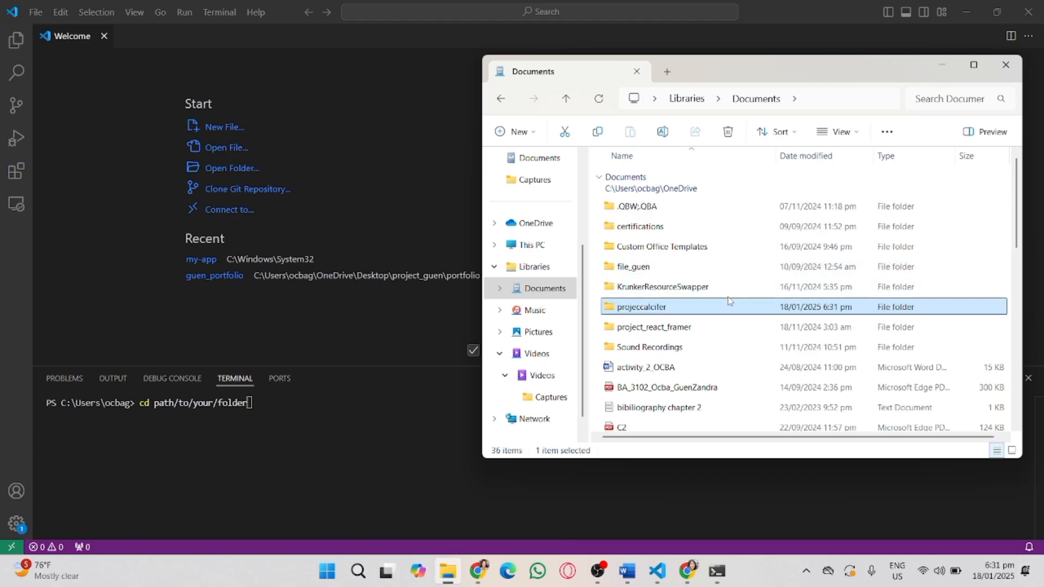
double_click(641, 307)
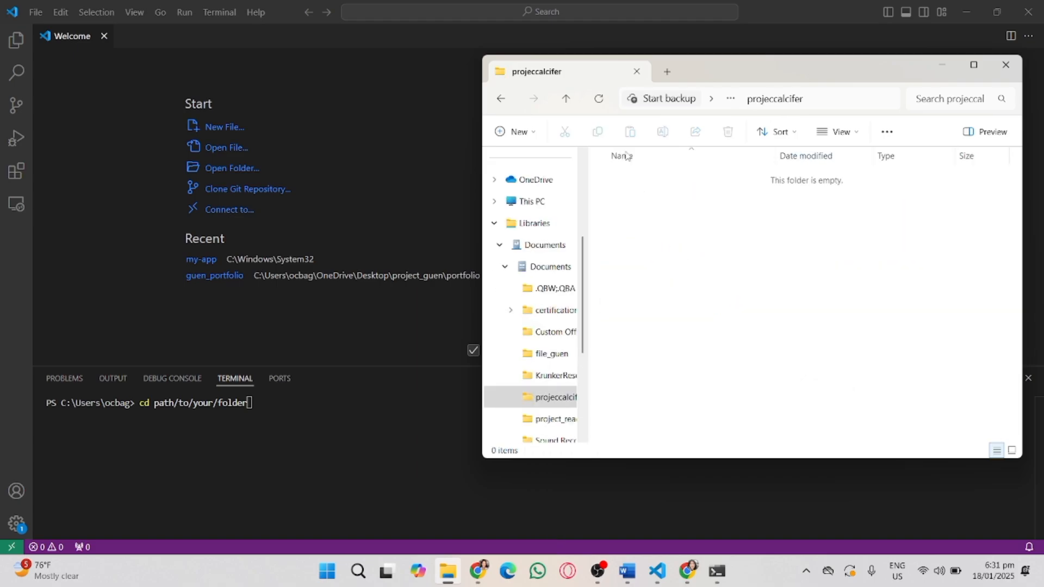
click(766, 99)
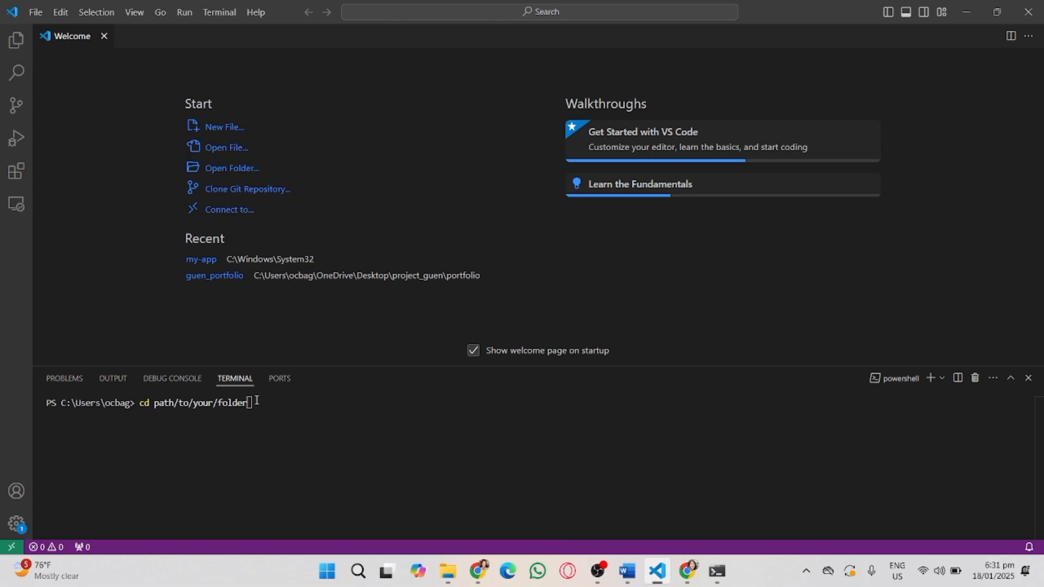
Change the terminal directory to C:\Users\ocbag\OneDrive\Documents\projeccalcifer
double_click(200, 404)
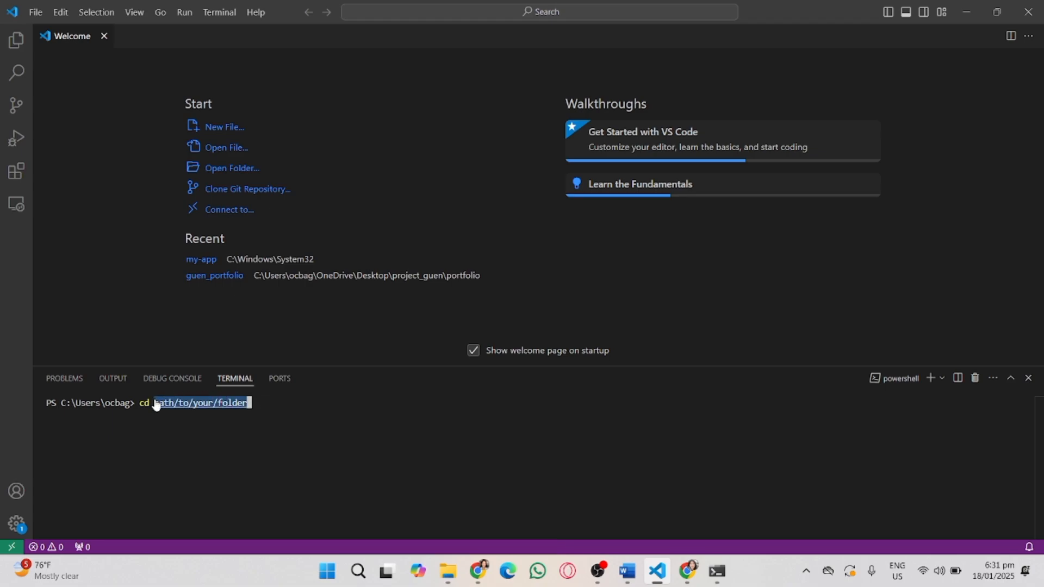
text(C:\Users\ocbag\OneDrive\Documents\projeccalcifer)
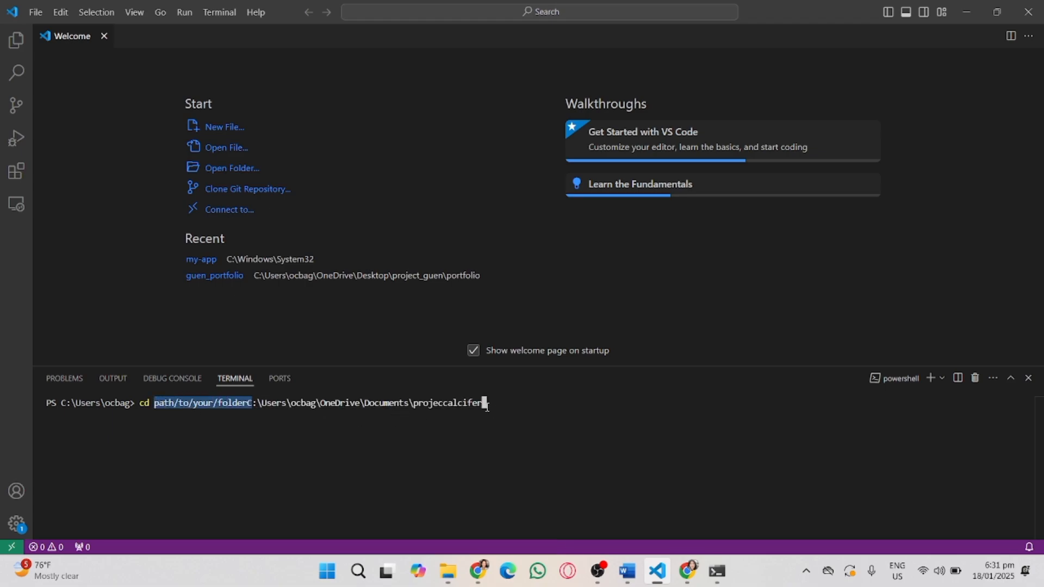
click(241, 418)
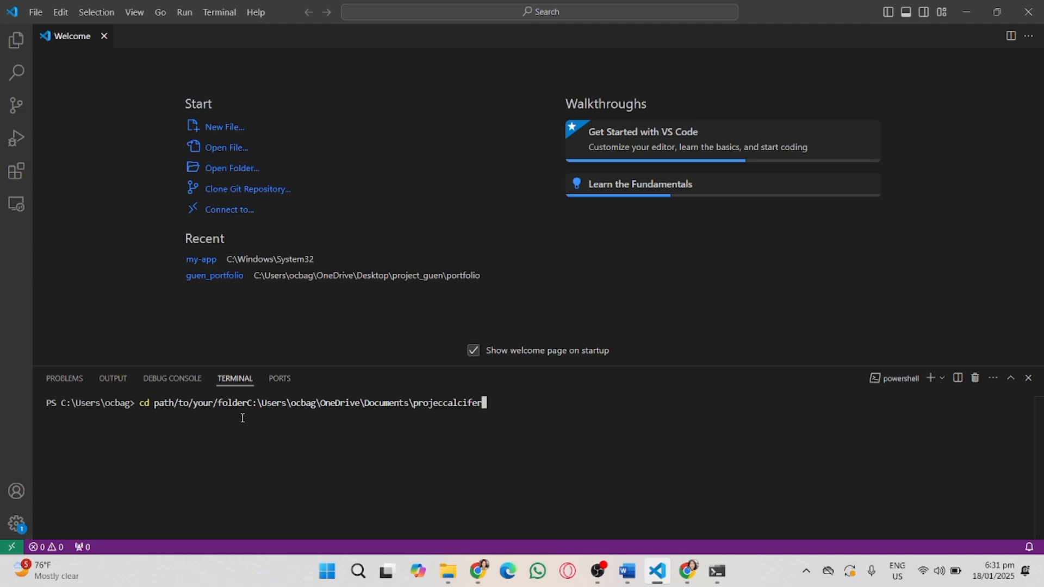
key(Return)
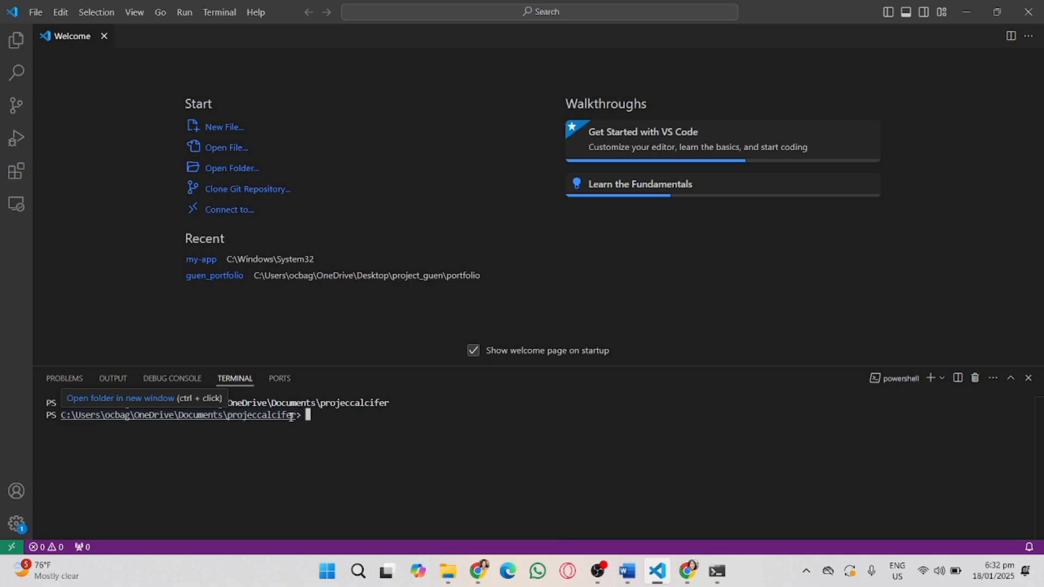
mouse_move(330, 204)
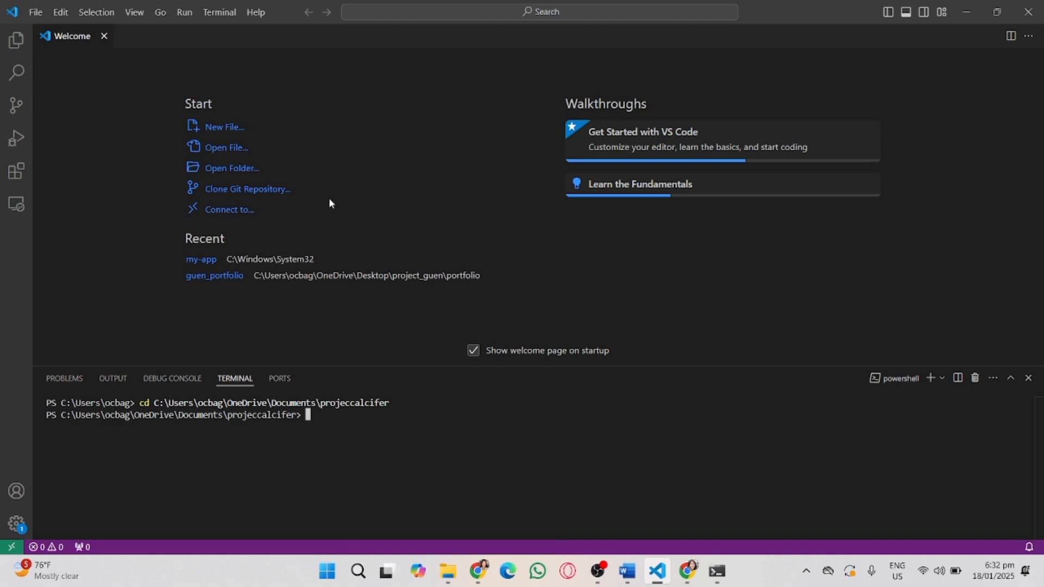
Enter git clone <your-bitbucket-repo-url> and erase the placeholder URL
text(git clone <your-bitbucket-repo-url>)
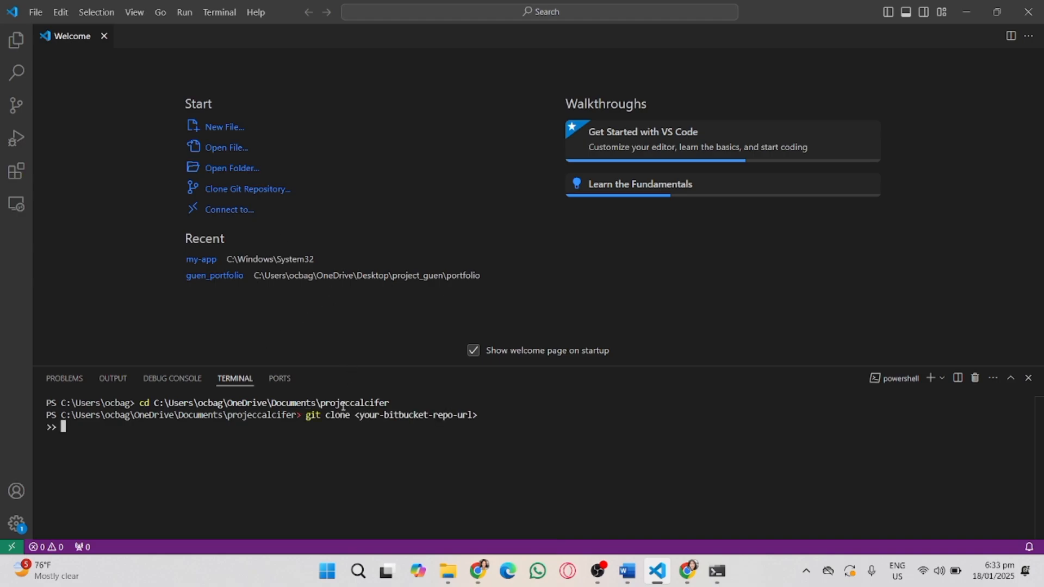
mouse_move(305, 424)
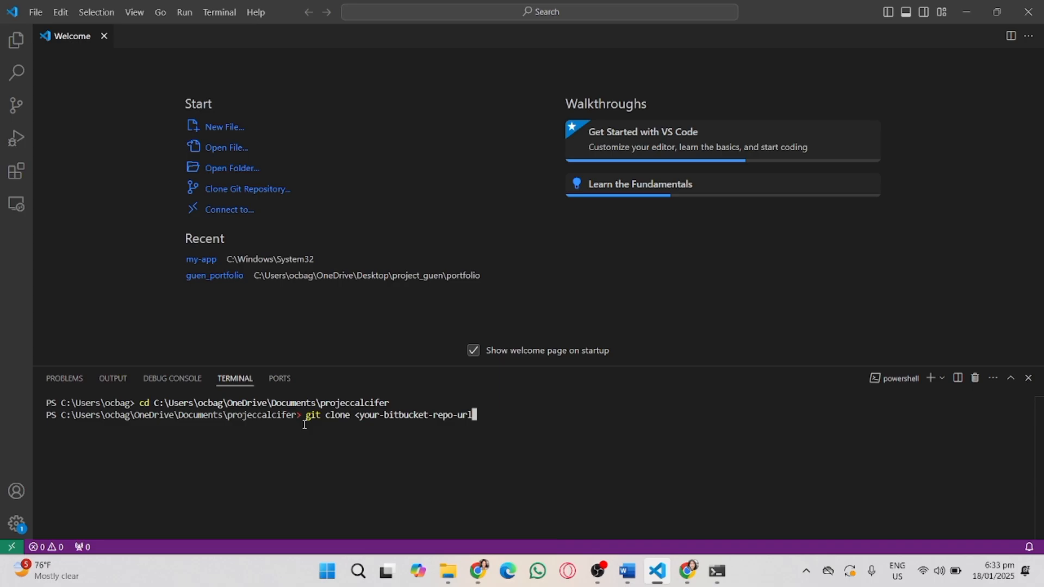
key(Backspace)
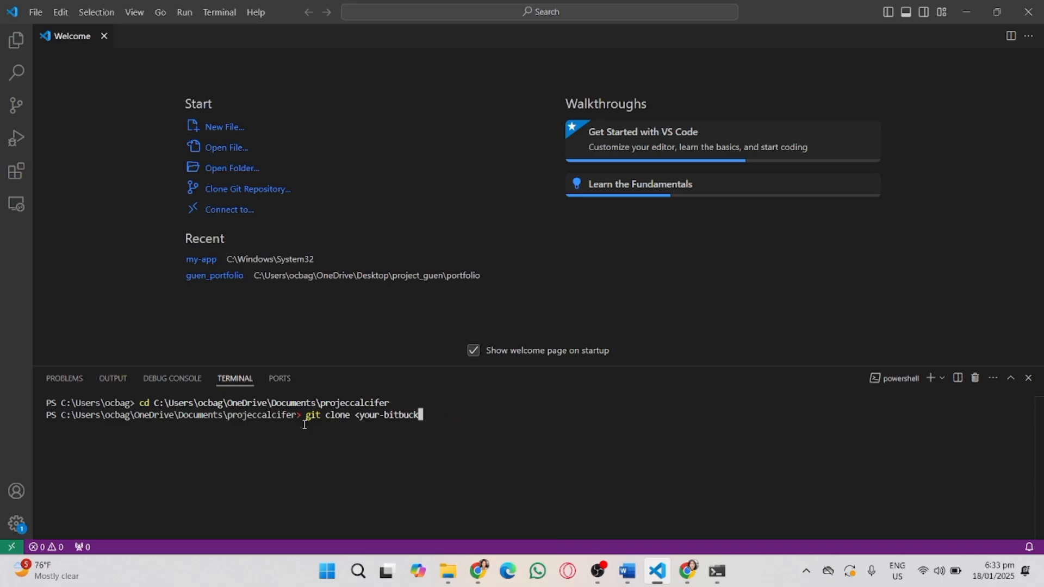